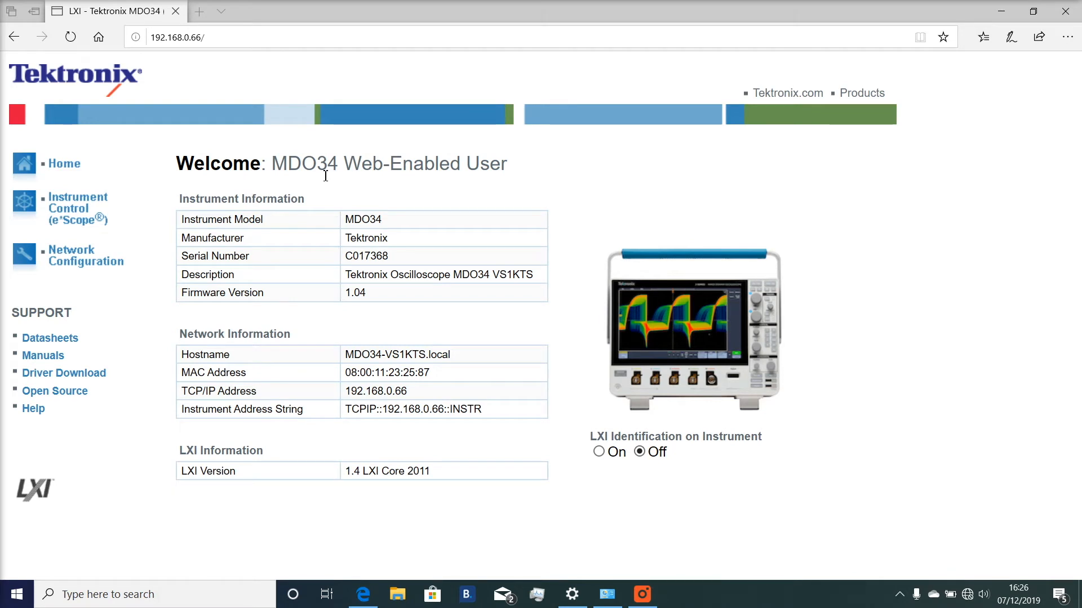
mouse_move(198, 185)
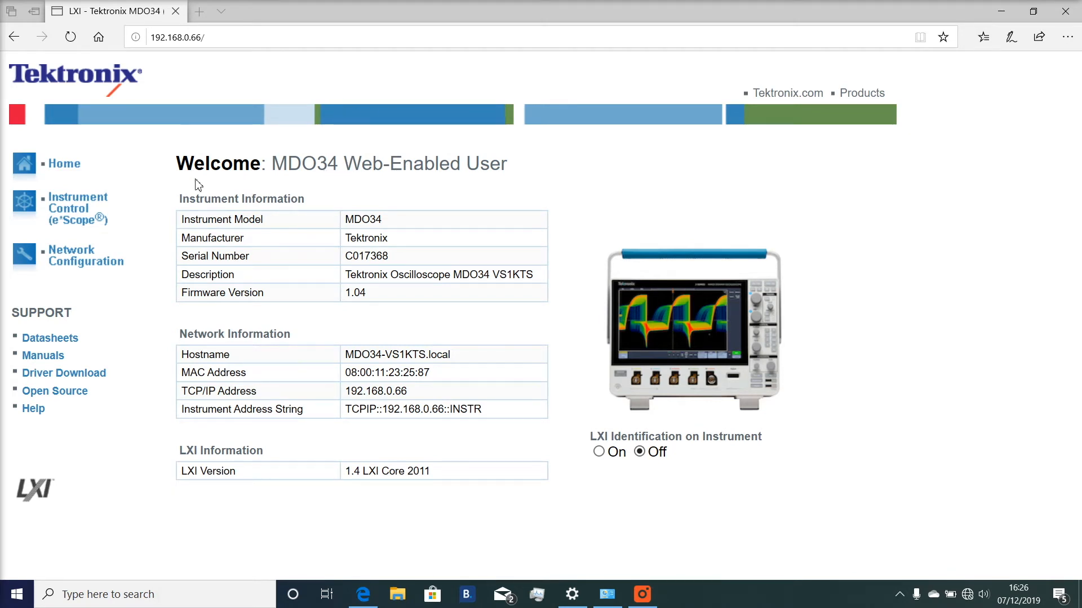
mouse_move(236, 149)
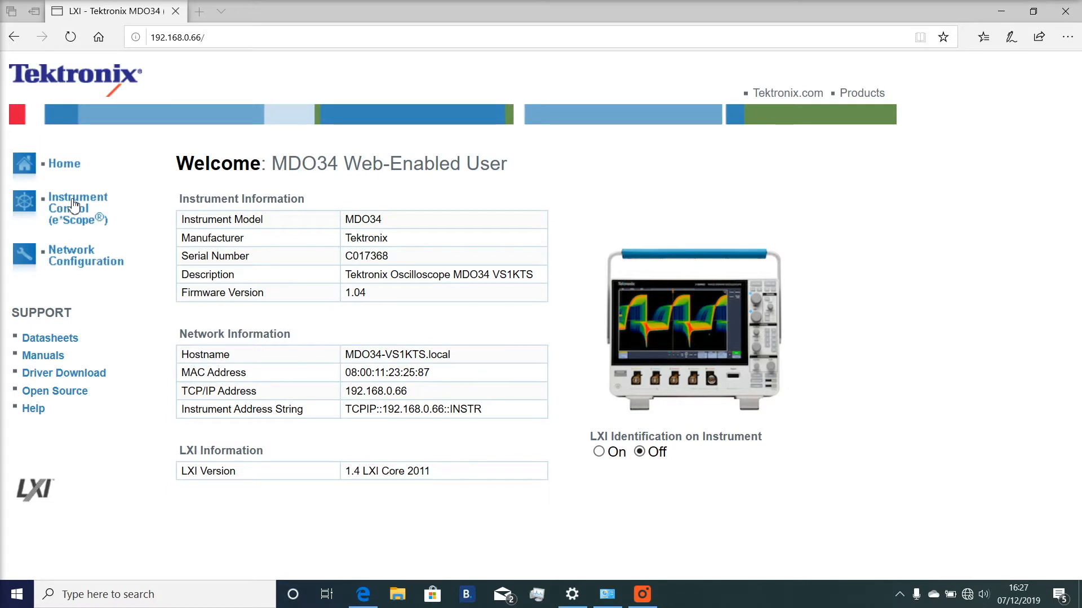
mouse_move(66, 216)
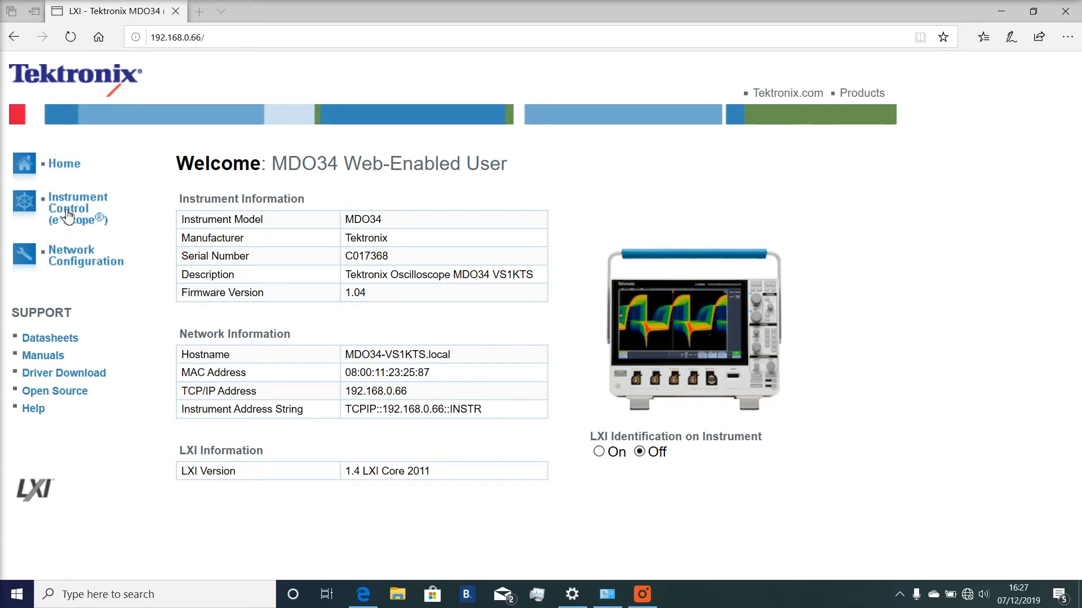
Start remote Instrument Control of the MDO34 oscilloscope from the e*Scope home page.
click(78, 209)
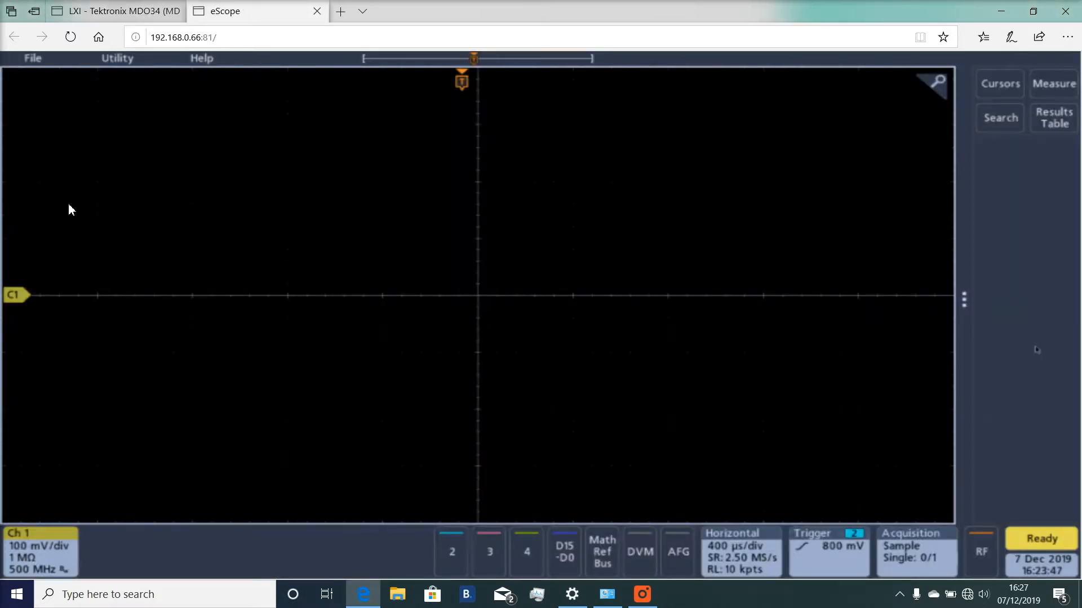
mouse_move(146, 134)
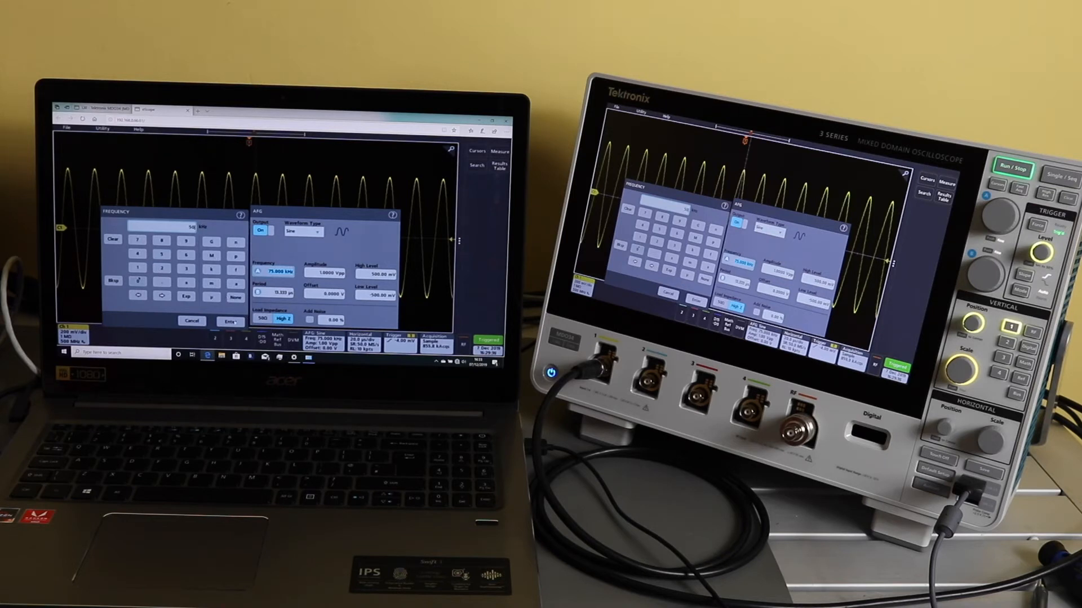
Set the AFG sine frequency to 50 kHz, then lower it further to 25 kHz.
click(233, 321)
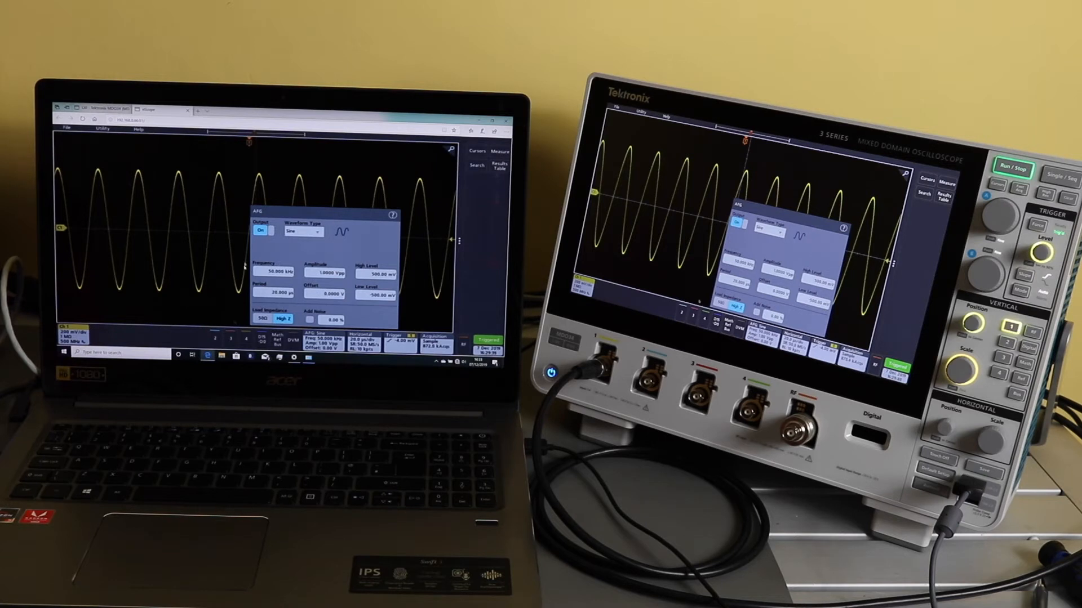
click(265, 264)
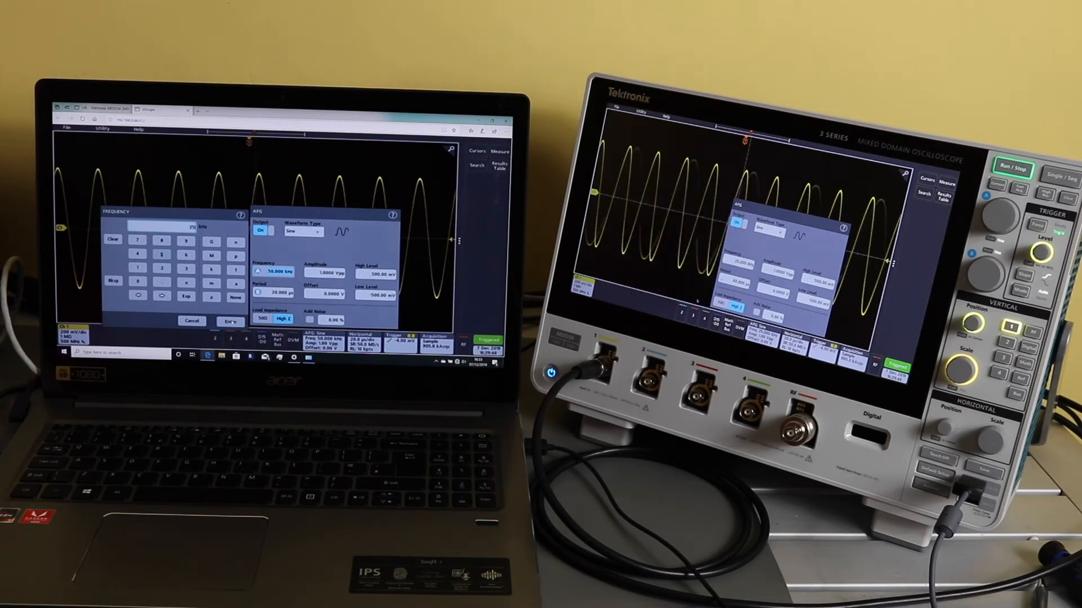
click(229, 321)
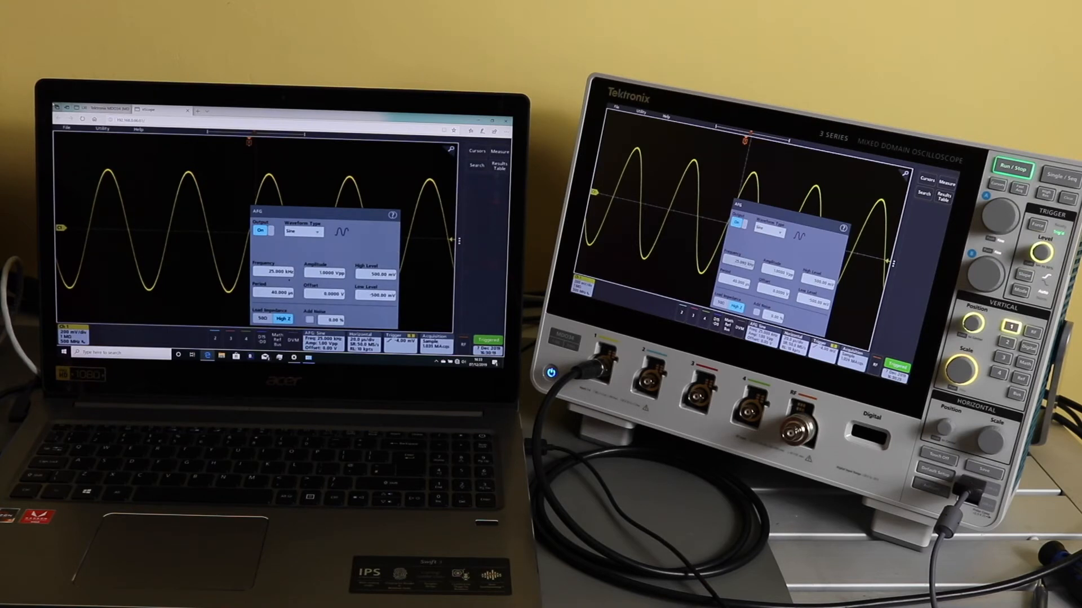
Raise the AFG sine frequency back to 75 kHz.
click(266, 272)
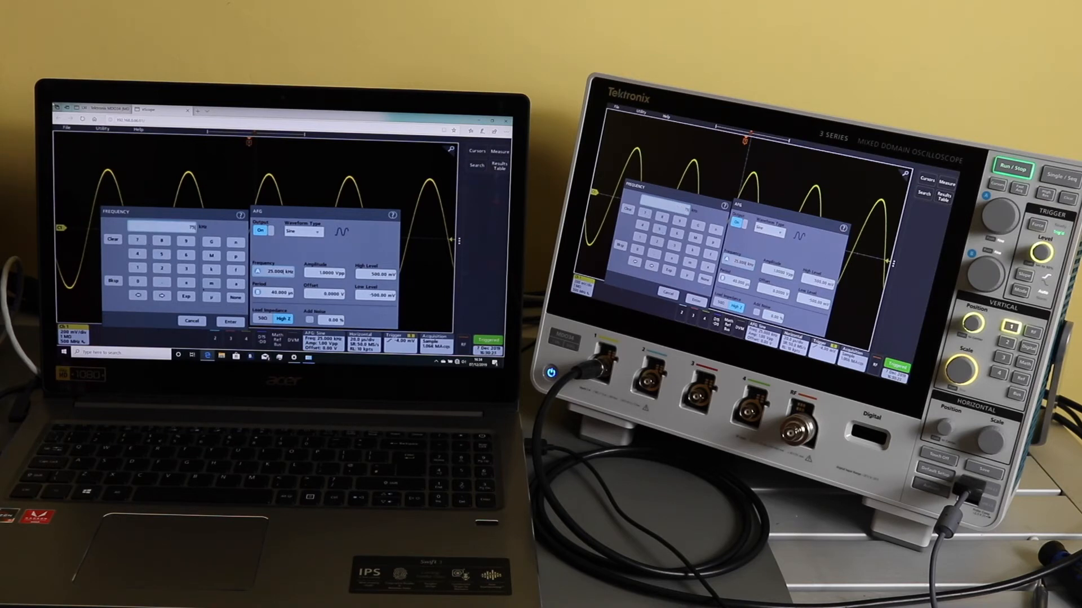
click(227, 322)
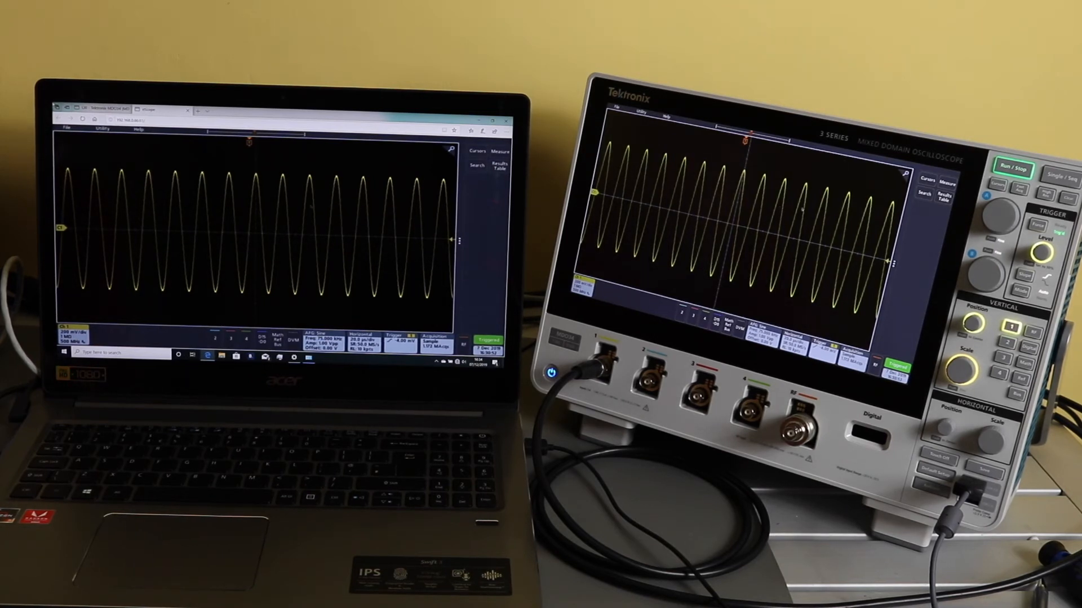
Add a Peak-to-peak amplitude measurement and a Frequency time measurement on channel 1.
click(948, 180)
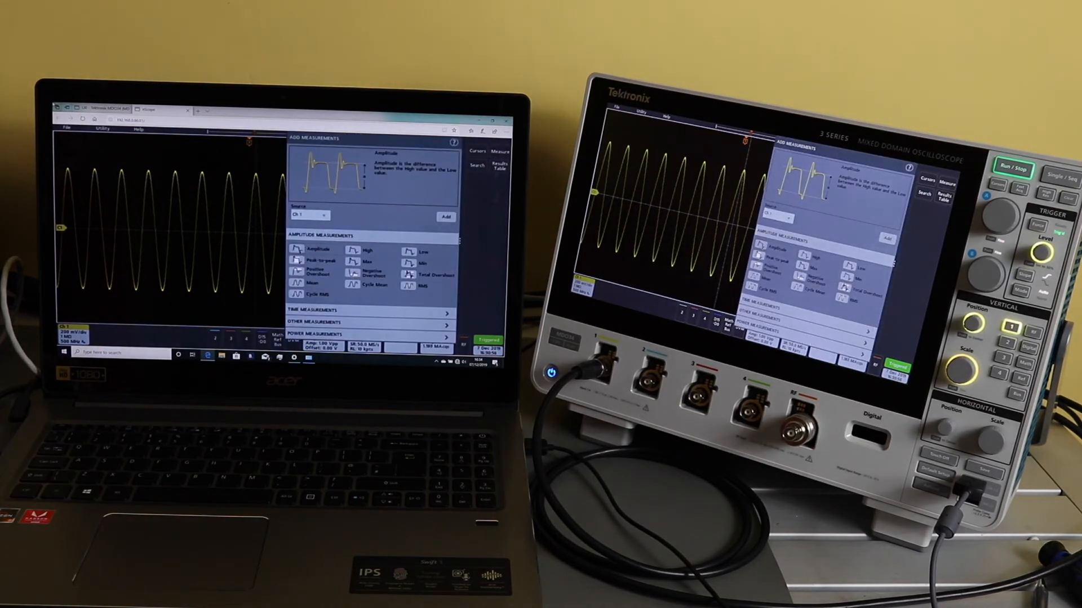
click(306, 260)
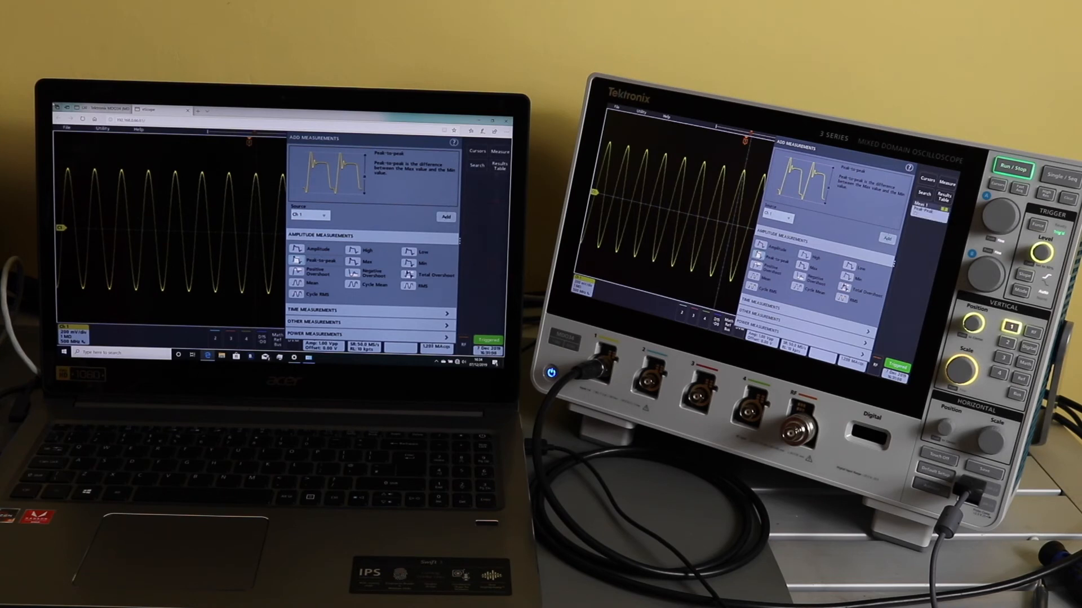
click(445, 218)
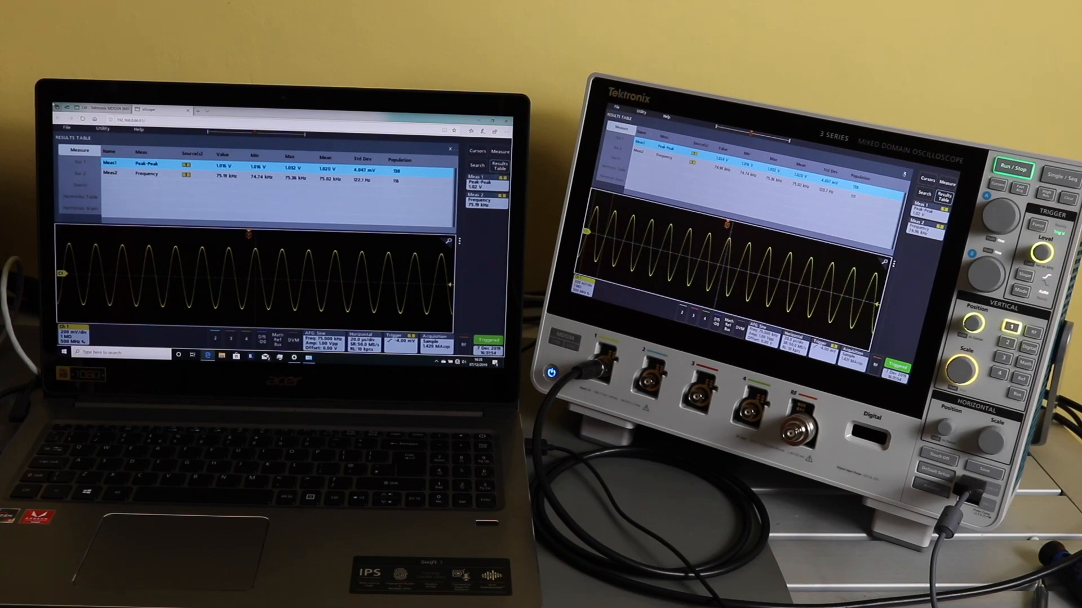
Close the Results Table so the 75 kHz waveform shows with both measurement readouts.
click(451, 149)
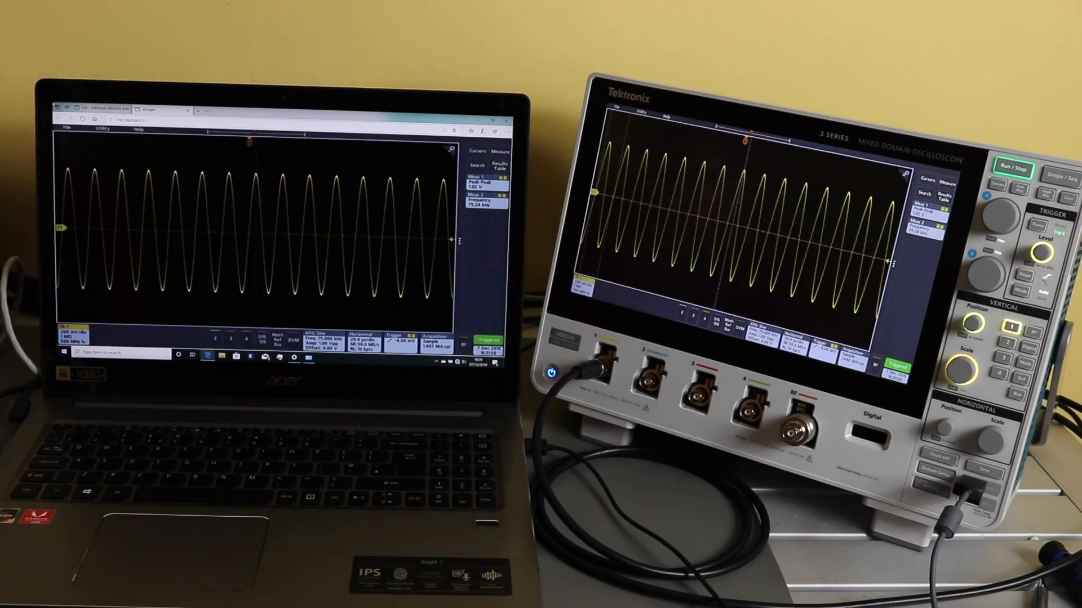